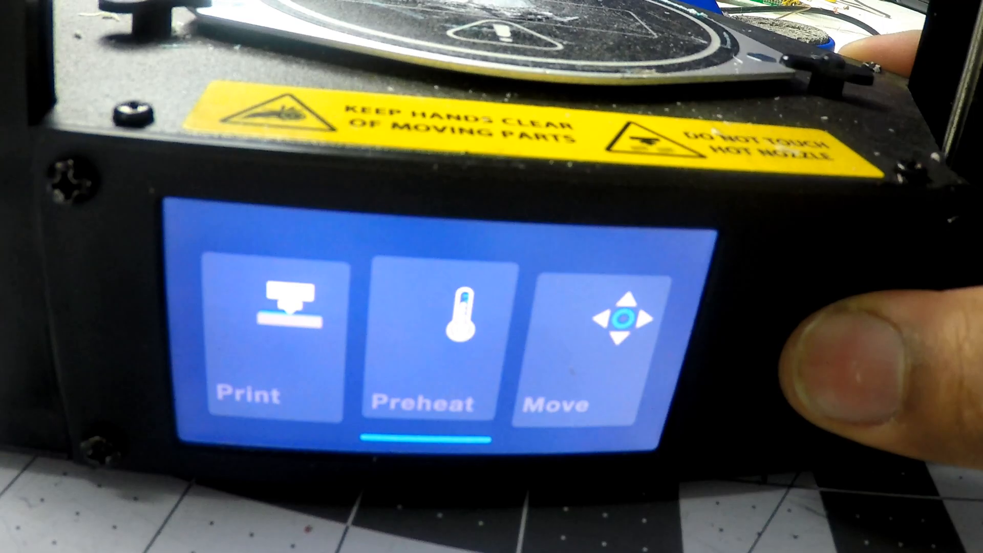
Start preheating with the bed targeting 60° and the nozzle at 70°
click(426, 333)
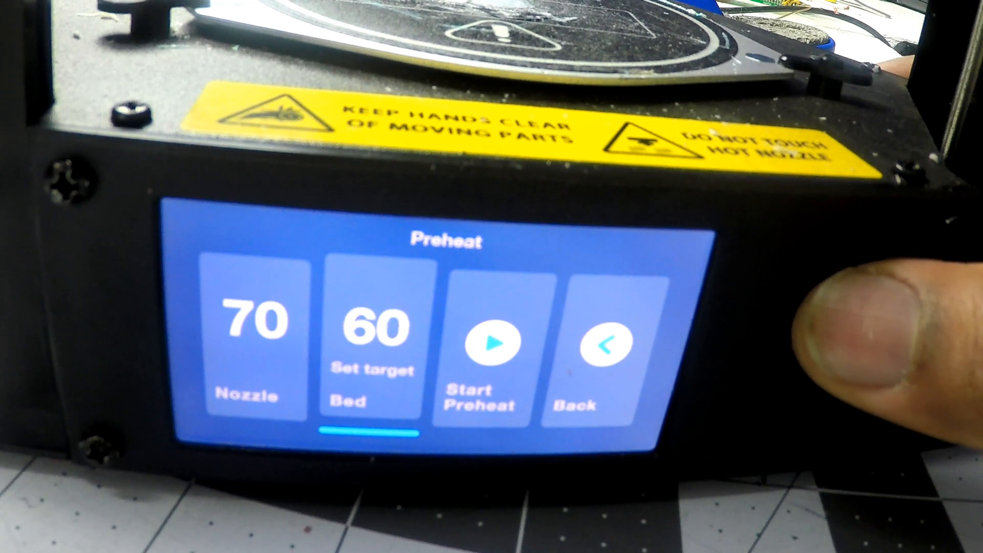
click(495, 342)
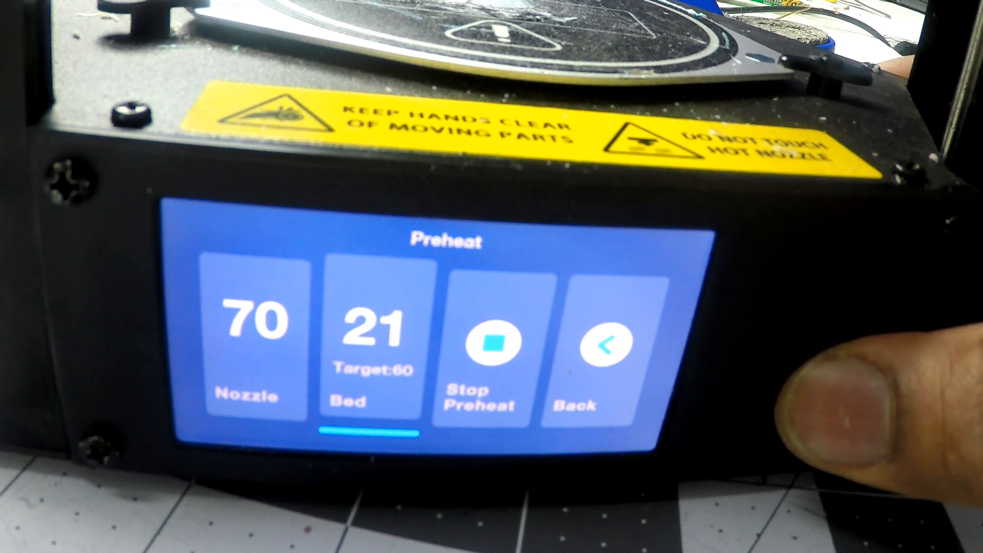